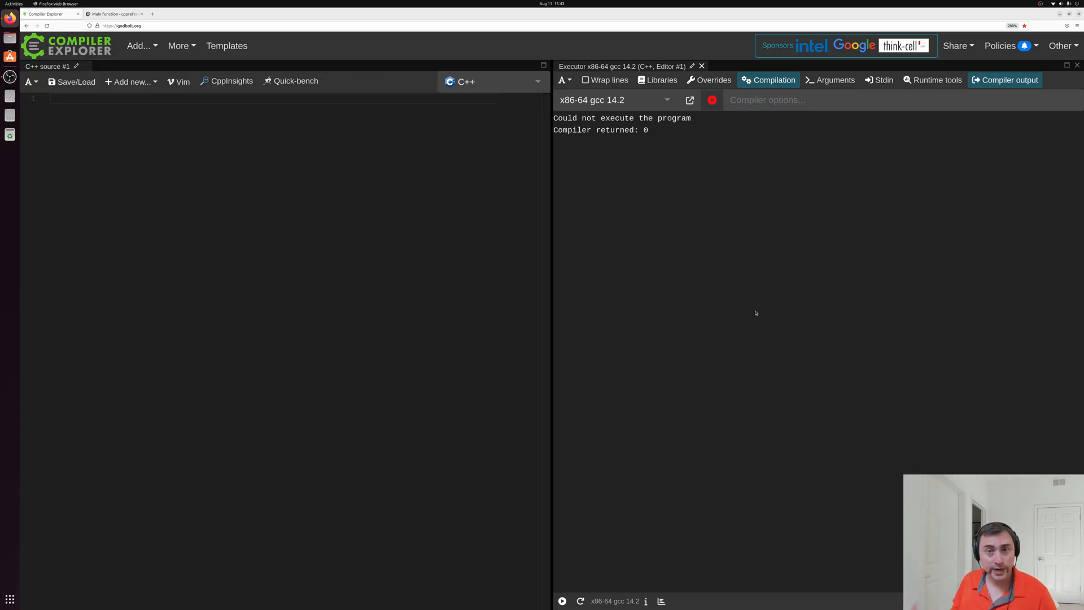
pyautogui.moveTo(348, 192)
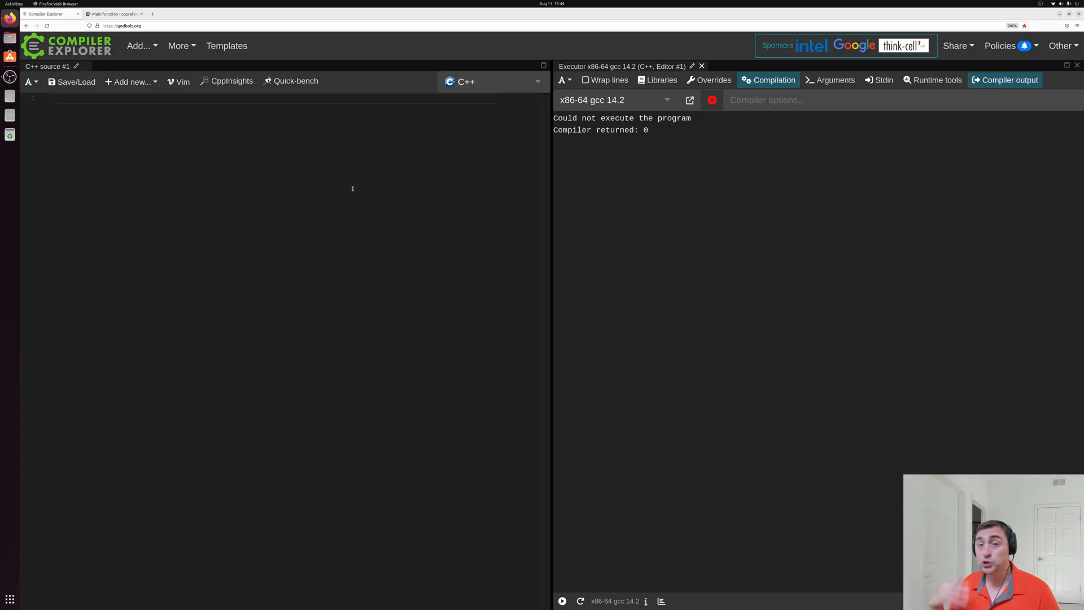
pyautogui.moveTo(629, 164)
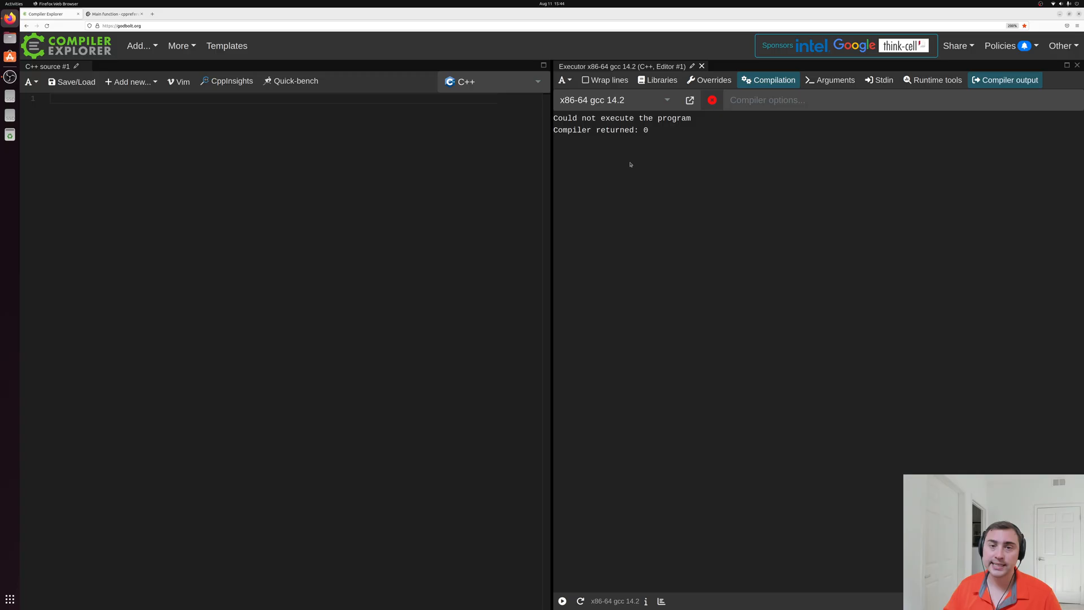
pyautogui.moveTo(397, 148)
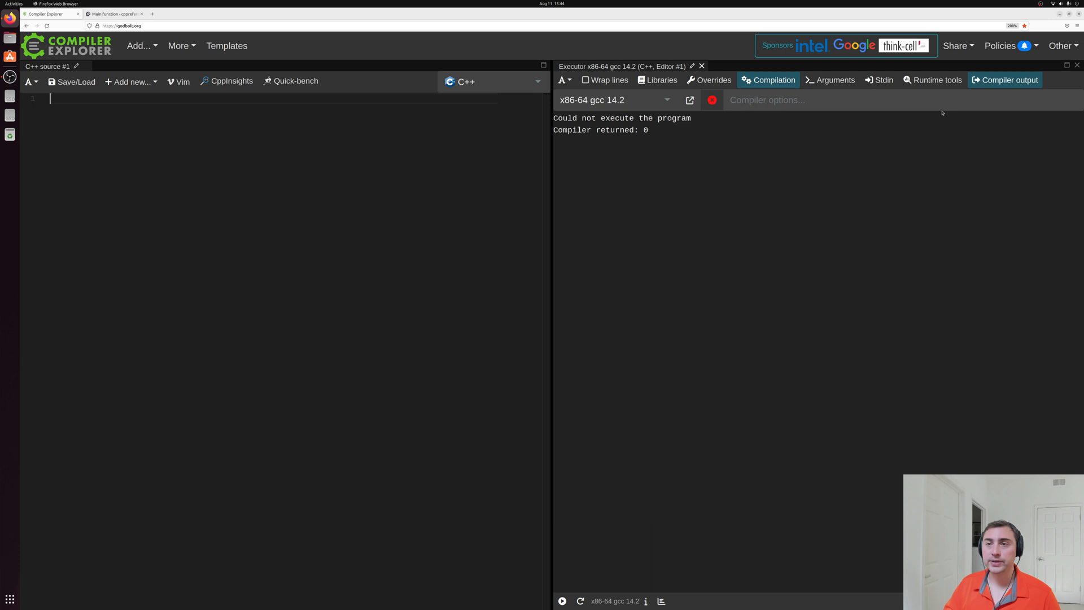
# Step: Consult the cppreference Main function page before writing the program
pyautogui.click(956, 45)
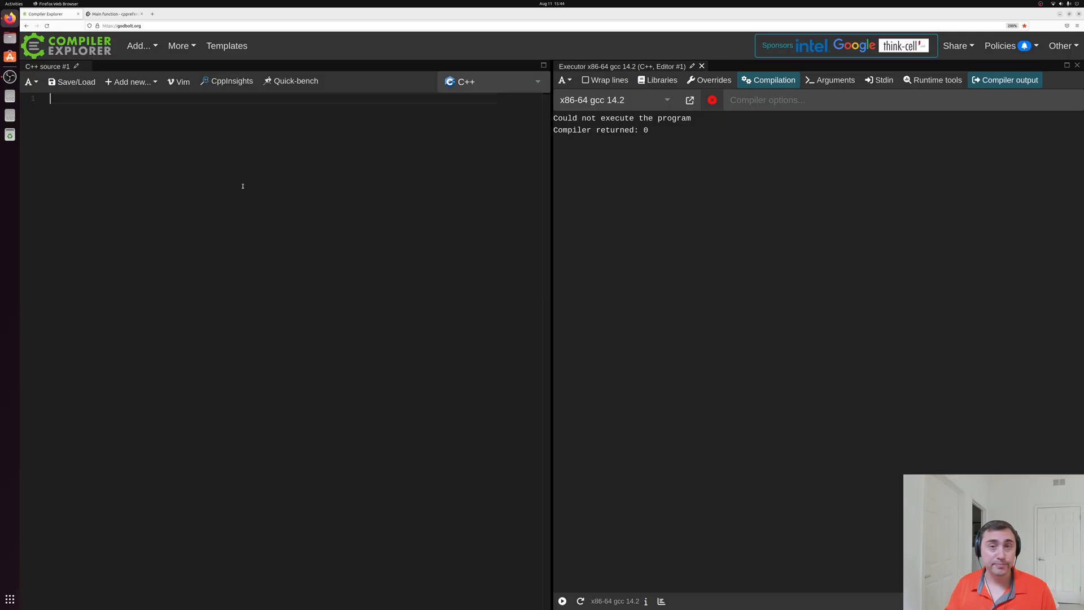
pyautogui.click(114, 14)
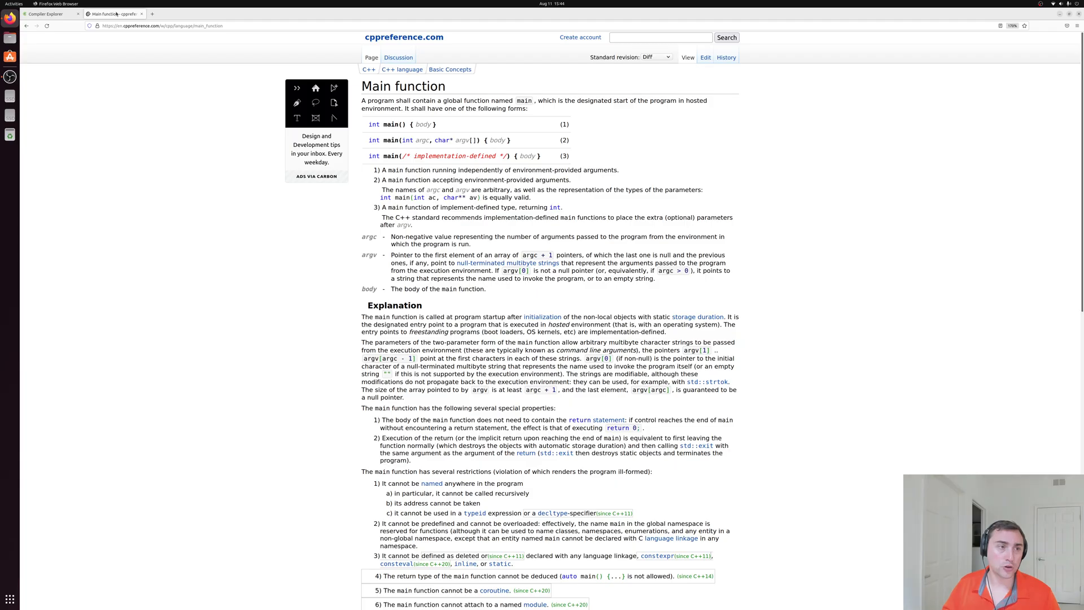
pyautogui.moveTo(167, 135)
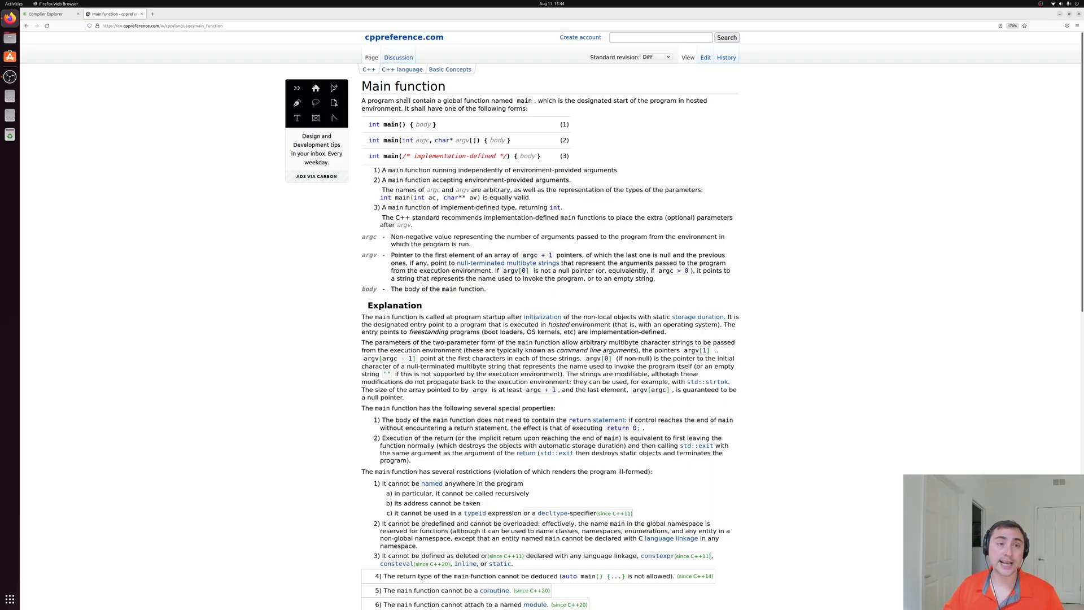
pyautogui.moveTo(407, 101)
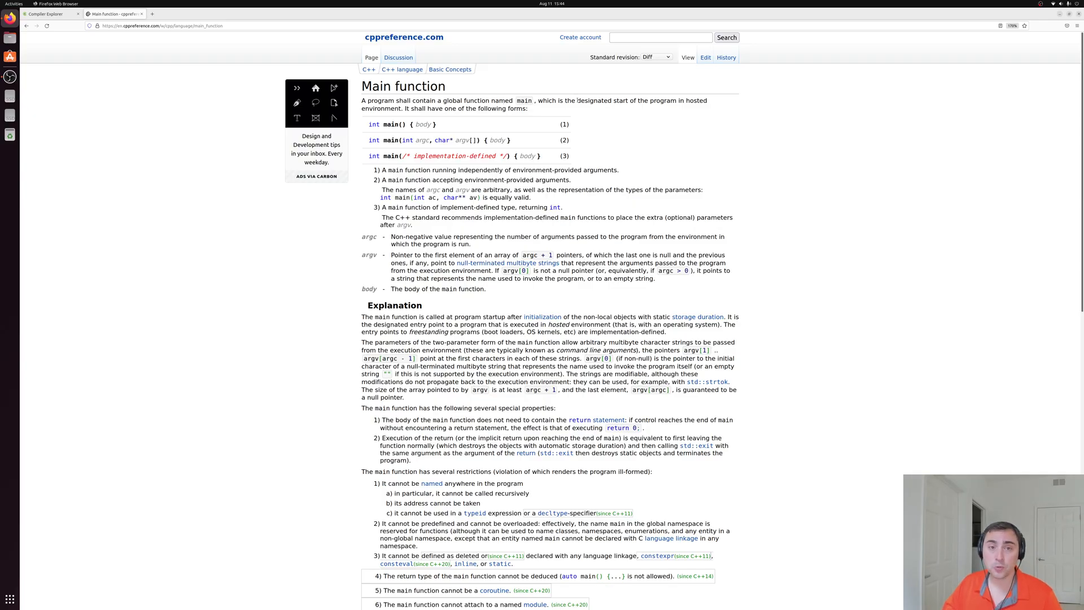
pyautogui.moveTo(645, 108)
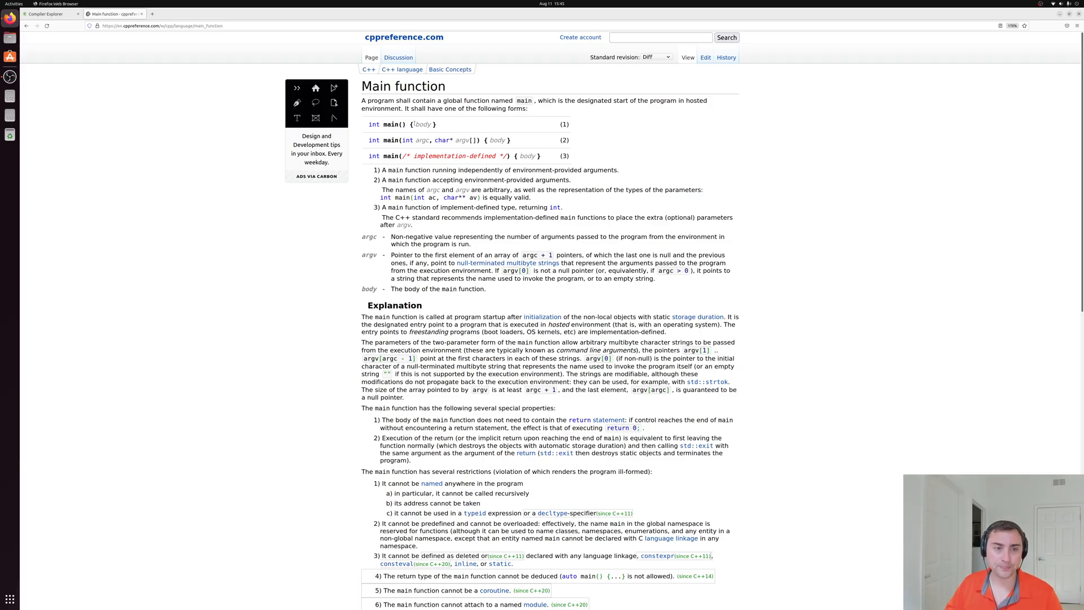
pyautogui.doubleClick(422, 125)
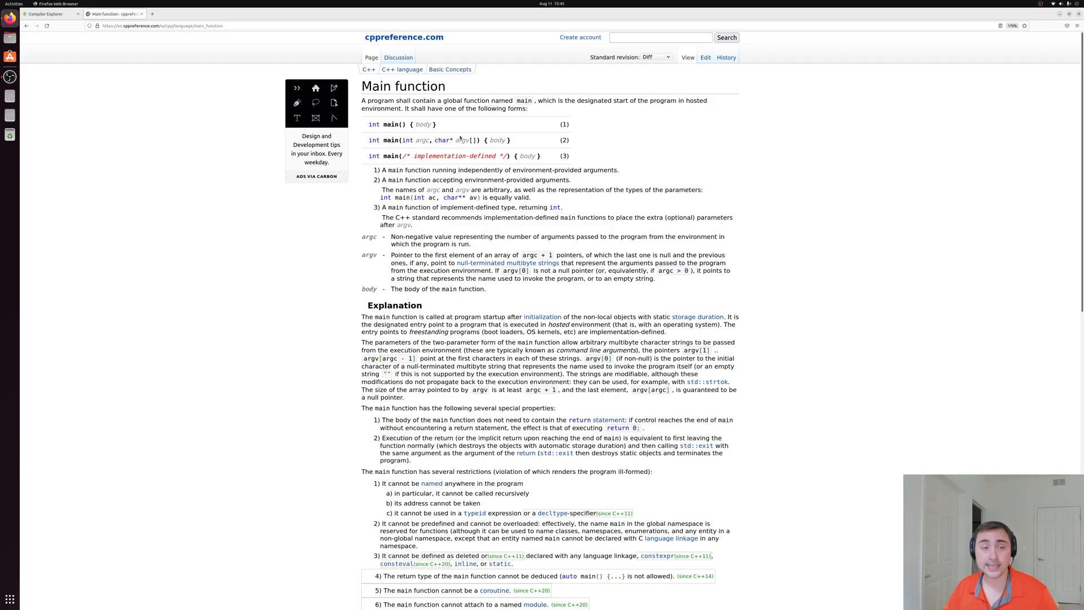
pyautogui.doubleClick(443, 140)
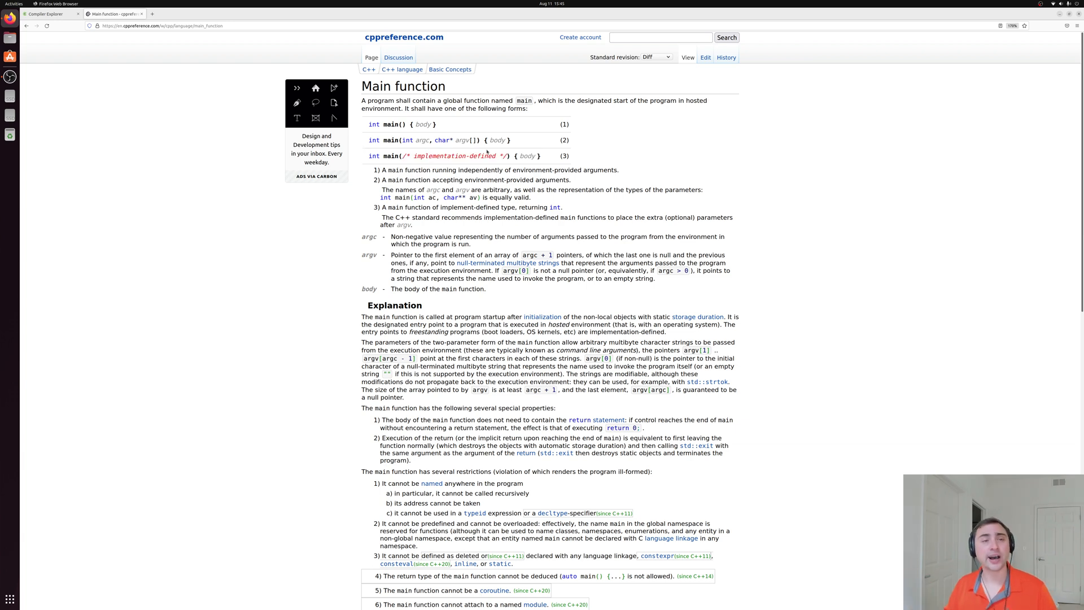
pyautogui.moveTo(448, 152)
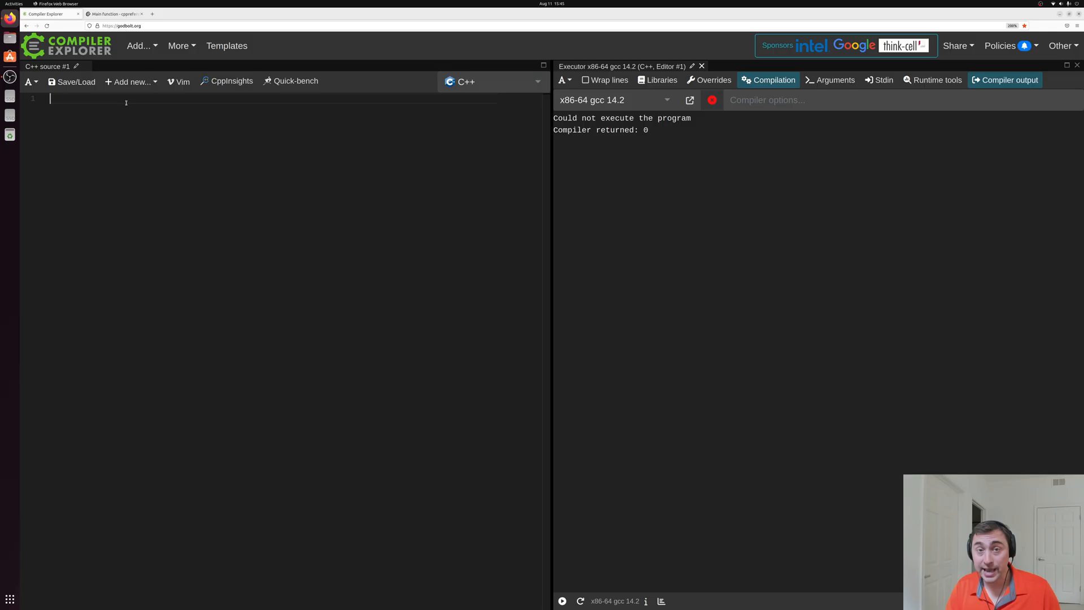
# Step: Write int main() { return 0; } so the executor reports Program returned: 0
pyautogui.write('int')
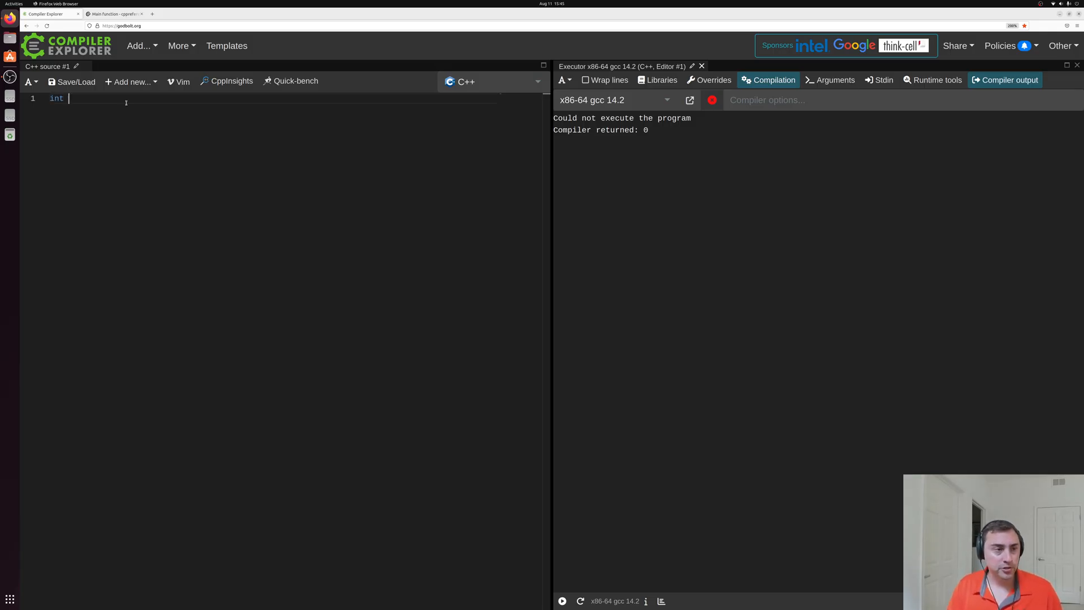
pyautogui.write('mai')
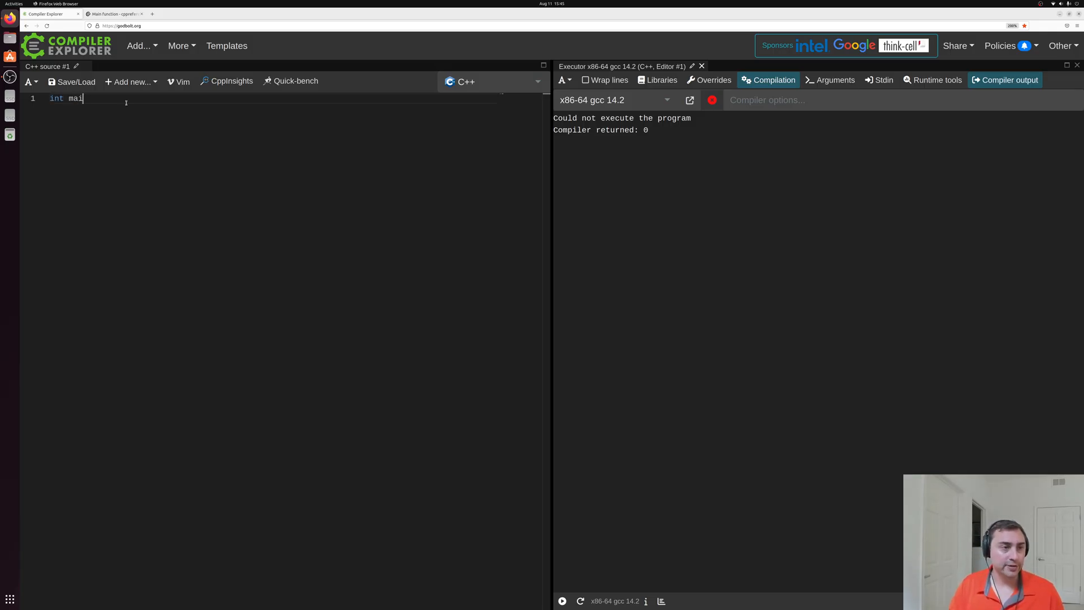
pyautogui.write('n()')
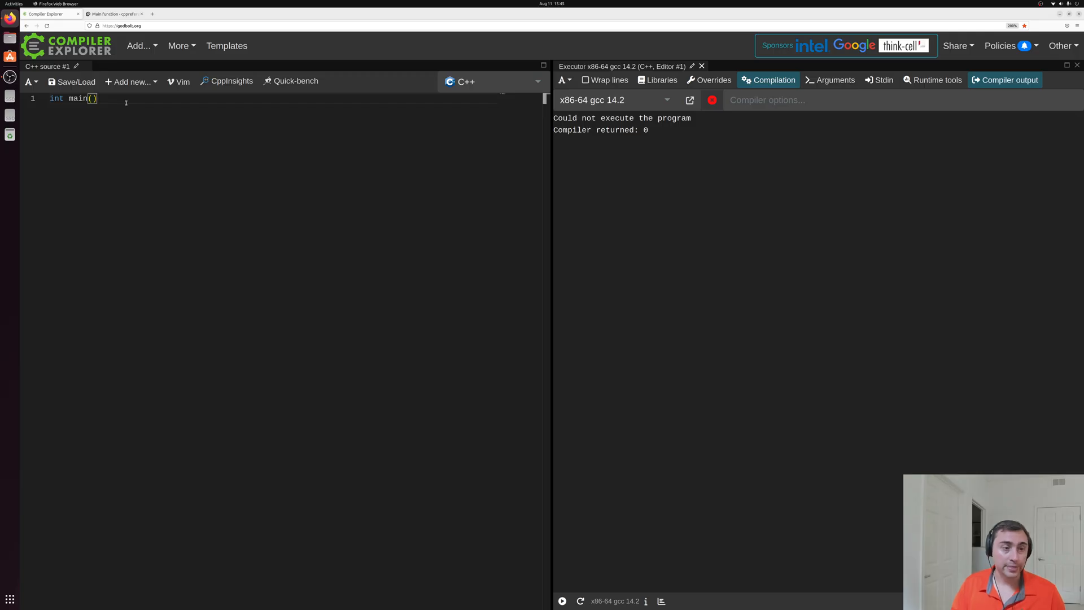
pyautogui.write('{')
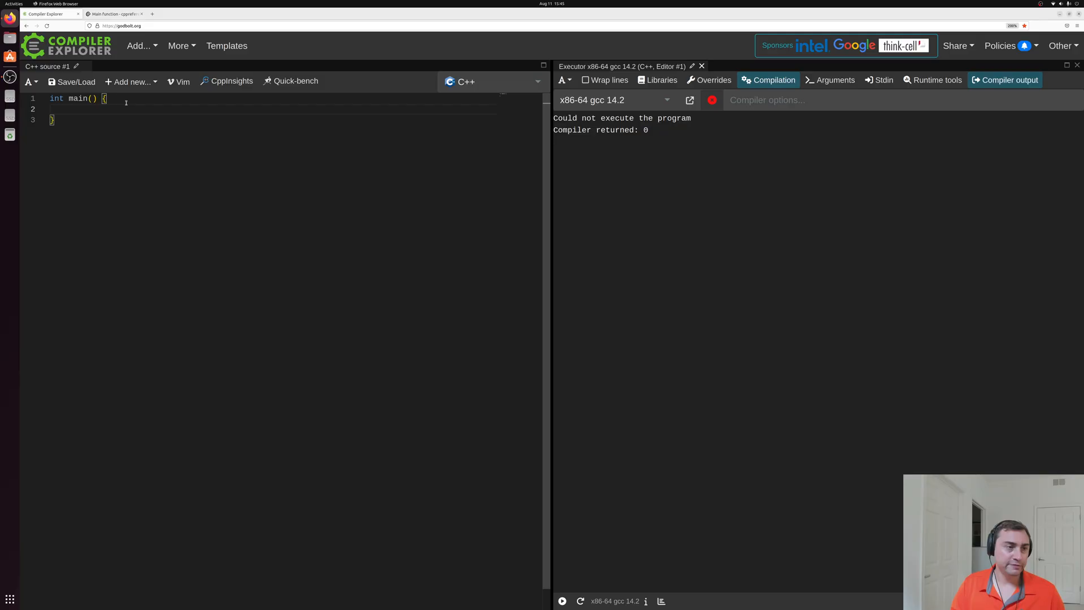
pyautogui.write('return 0;')
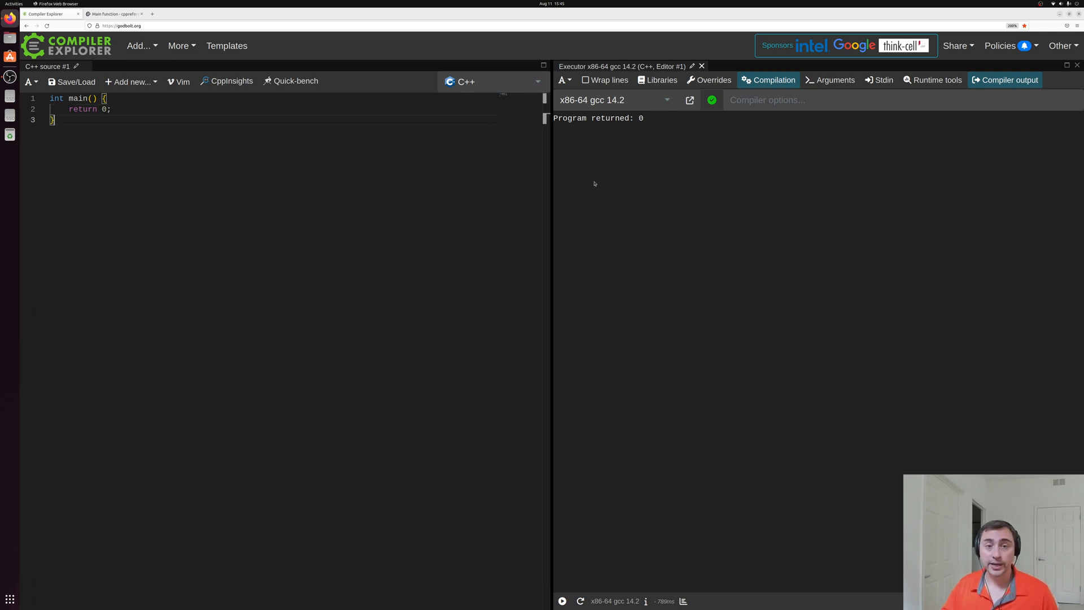
pyautogui.moveTo(645, 142)
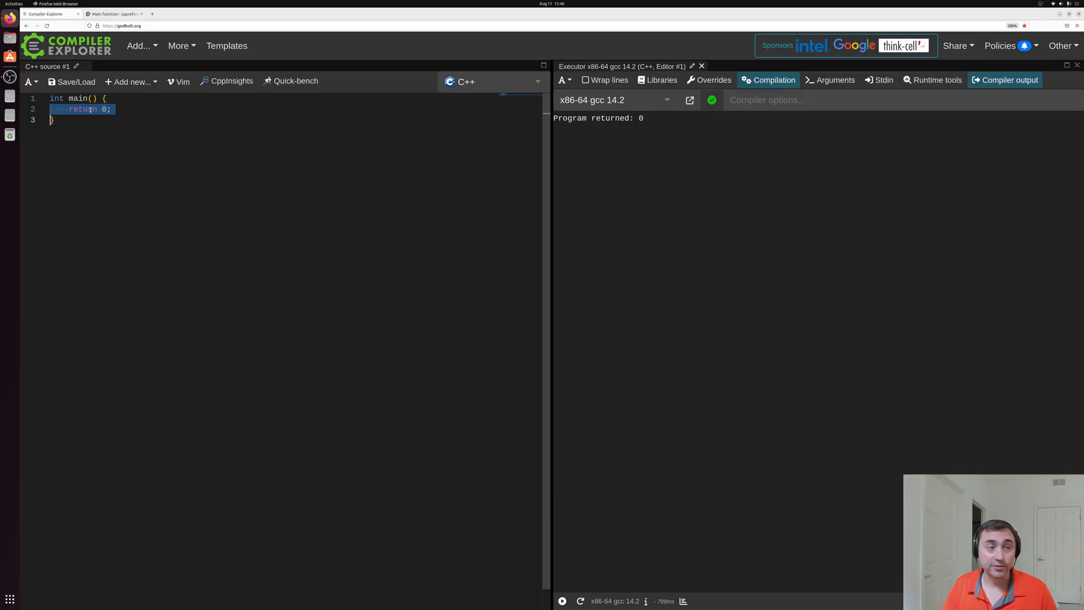
pyautogui.press('Delete')
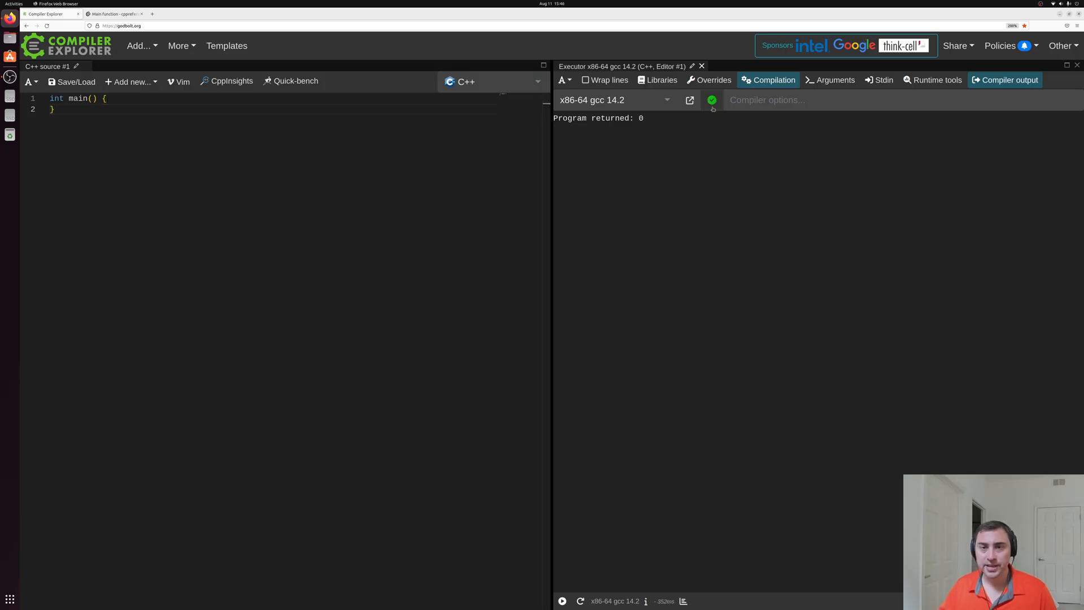
pyautogui.doubleClick(611, 117)
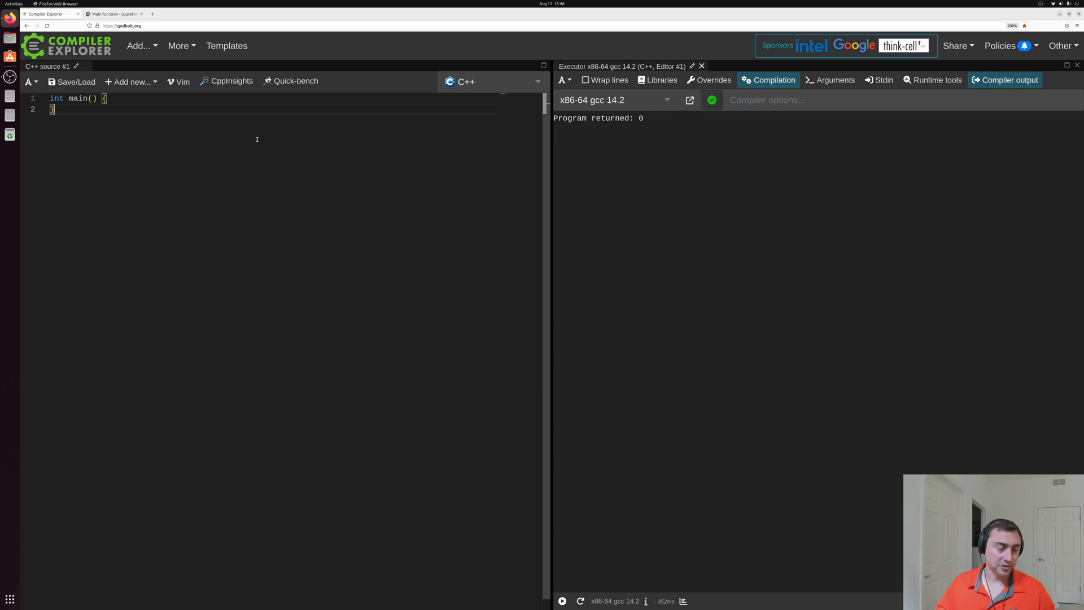
pyautogui.write('return 0;')
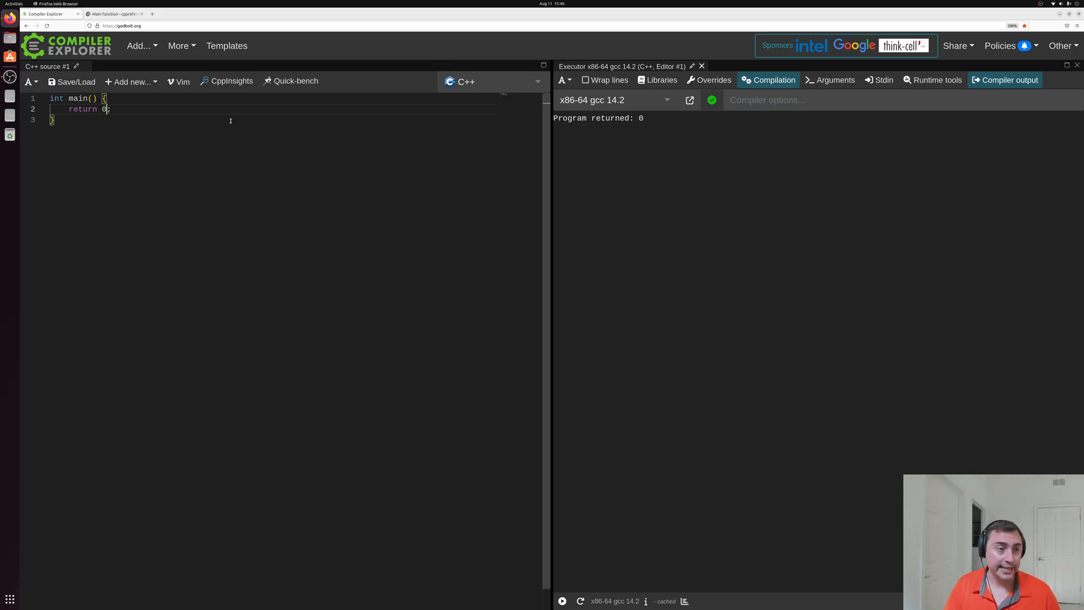
# Step: Make main return 2 (Program returned: 2), then return to the Main function reference page
pyautogui.write('2')
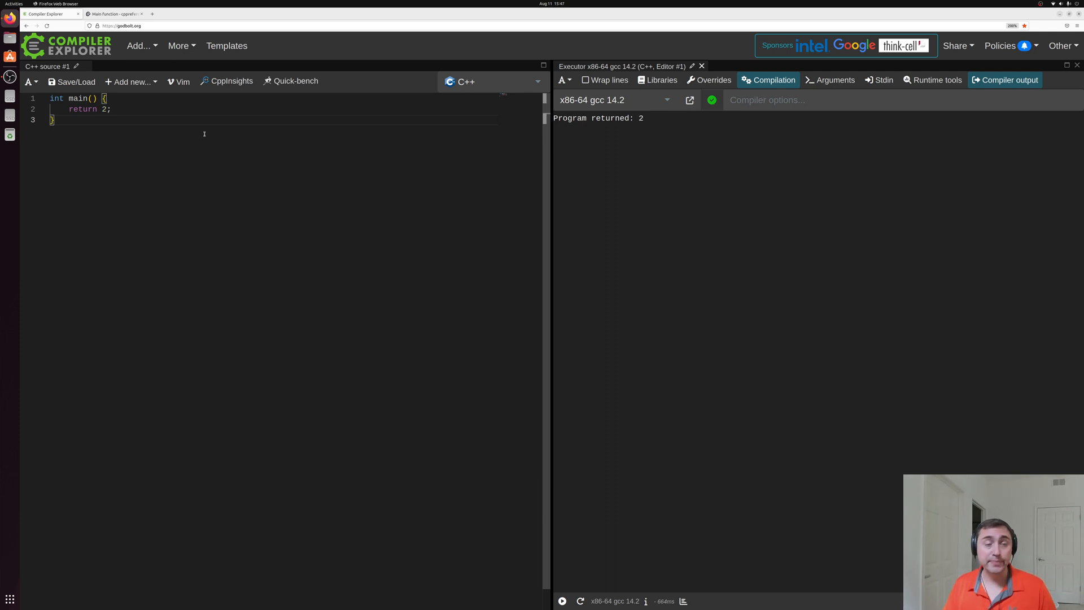
pyautogui.moveTo(110, 147)
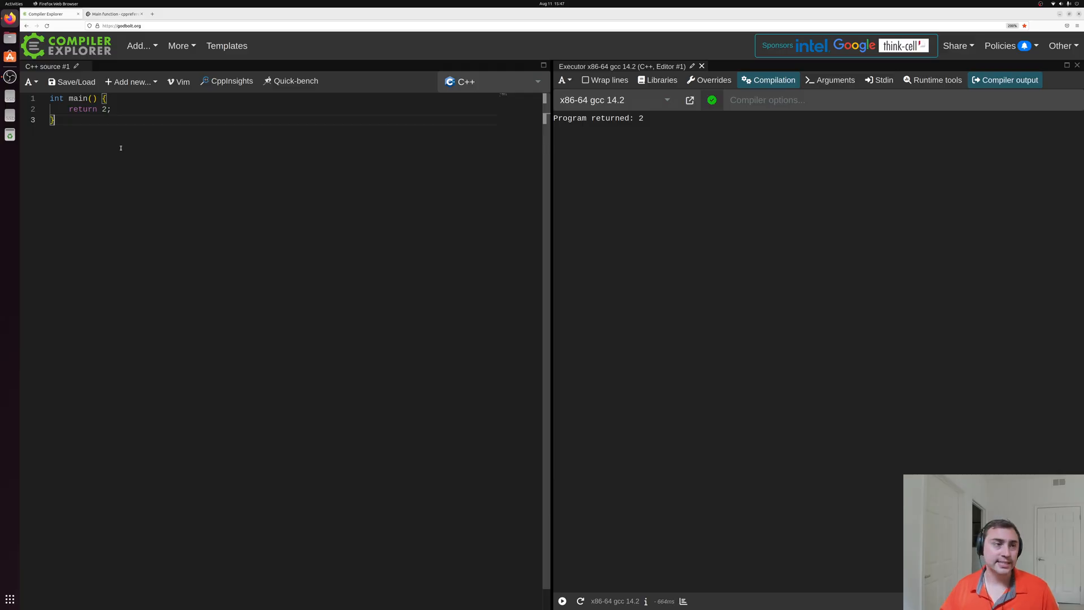
pyautogui.click(114, 14)
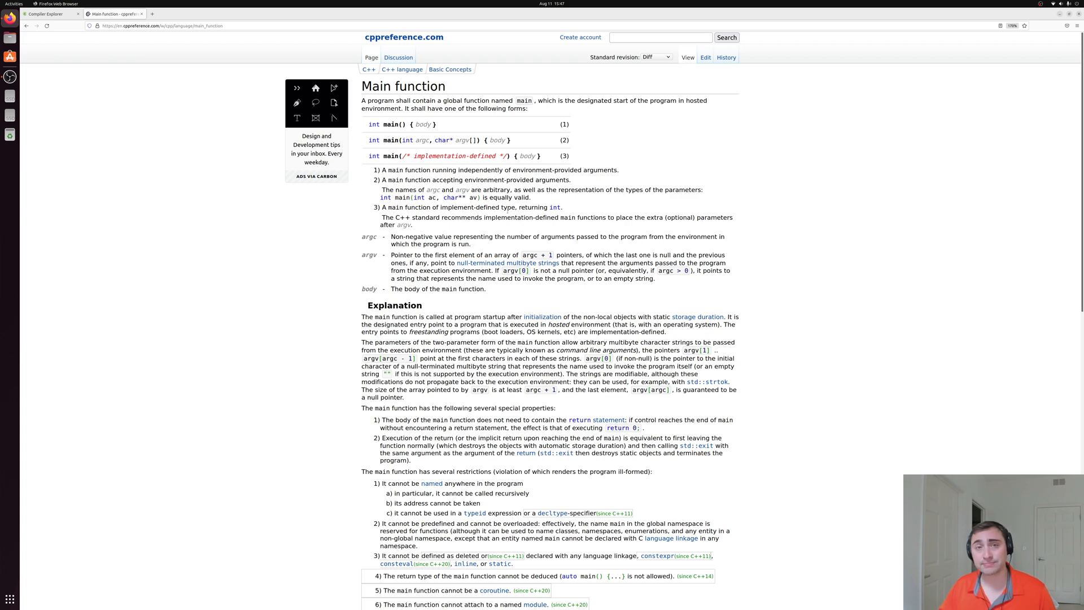
pyautogui.moveTo(674, 205)
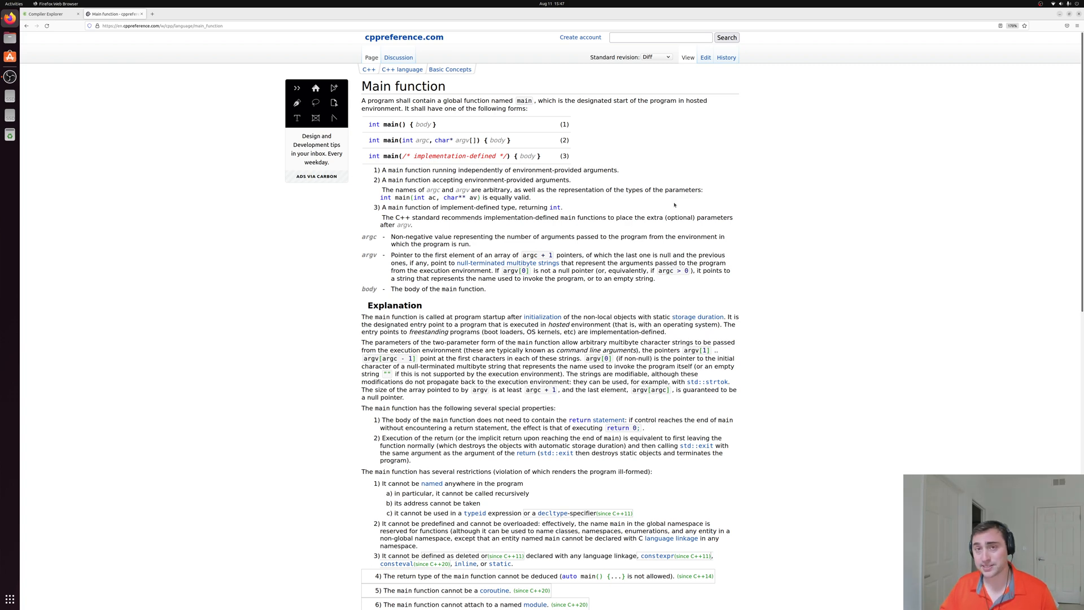